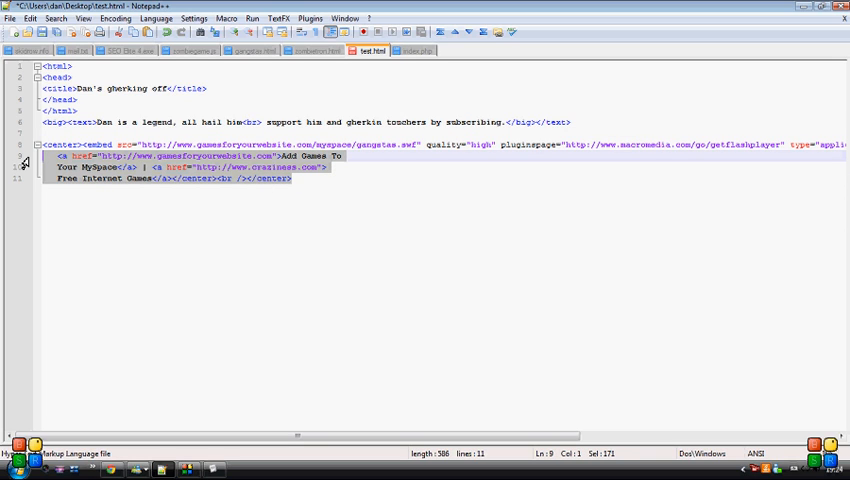
# Remove the add-games credit link lines so only the embed code stays under the heading
pyautogui.press('Delete')
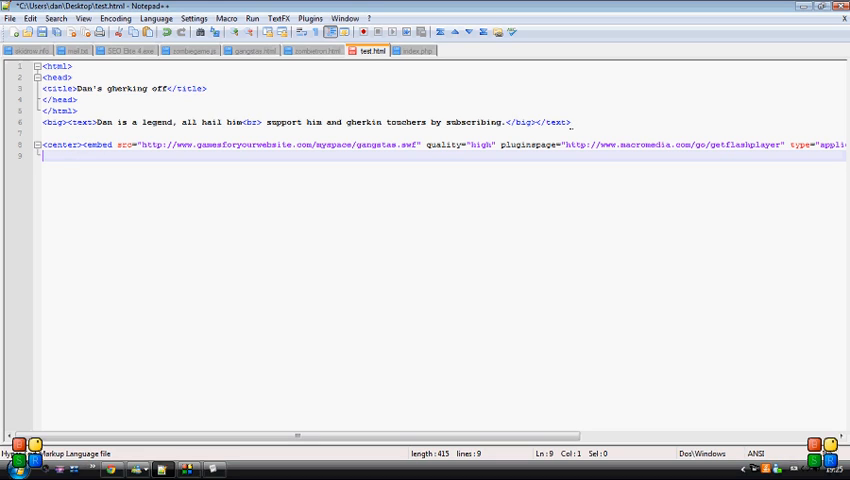
# Save the page as test.html on the desktop, overwriting the existing file
pyautogui.click(10, 18)
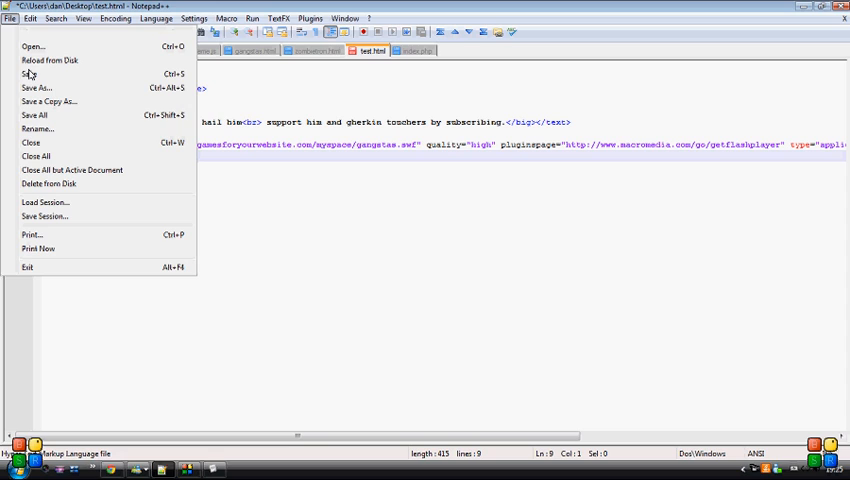
pyautogui.click(36, 88)
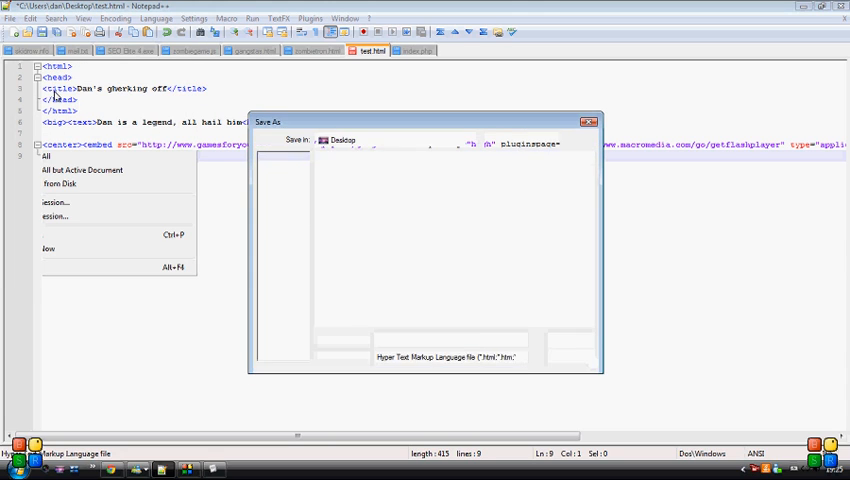
pyautogui.click(572, 348)
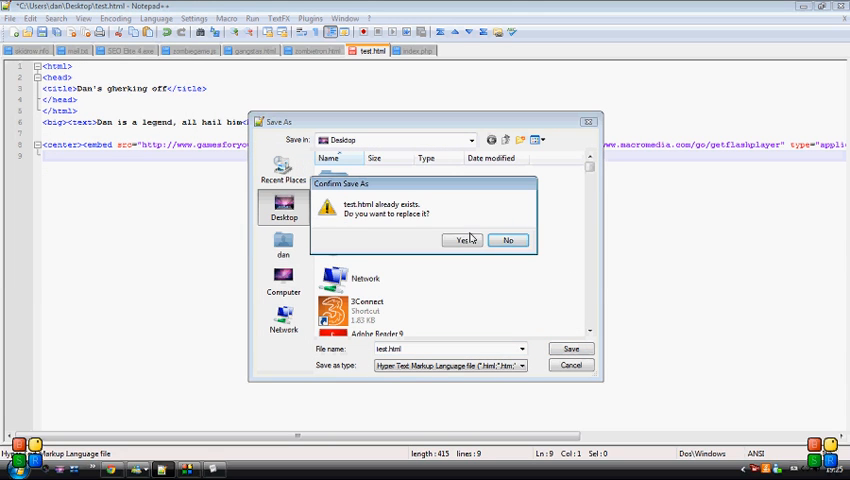
pyautogui.click(464, 240)
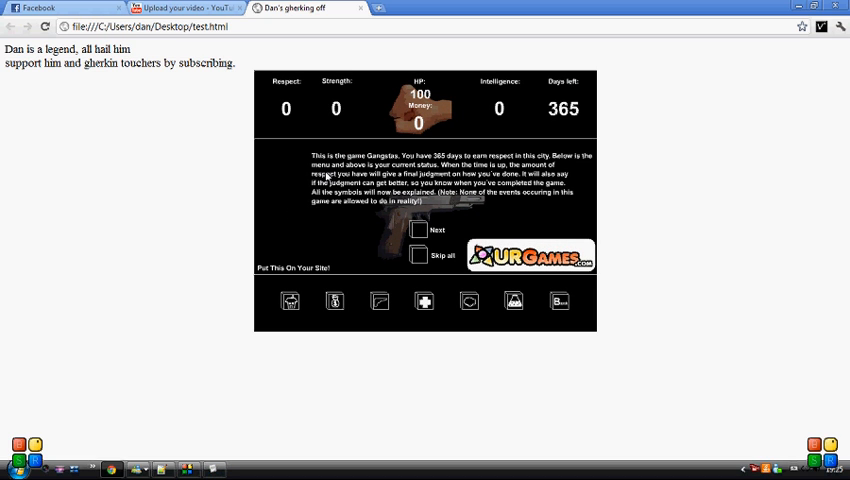
pyautogui.moveTo(240, 68)
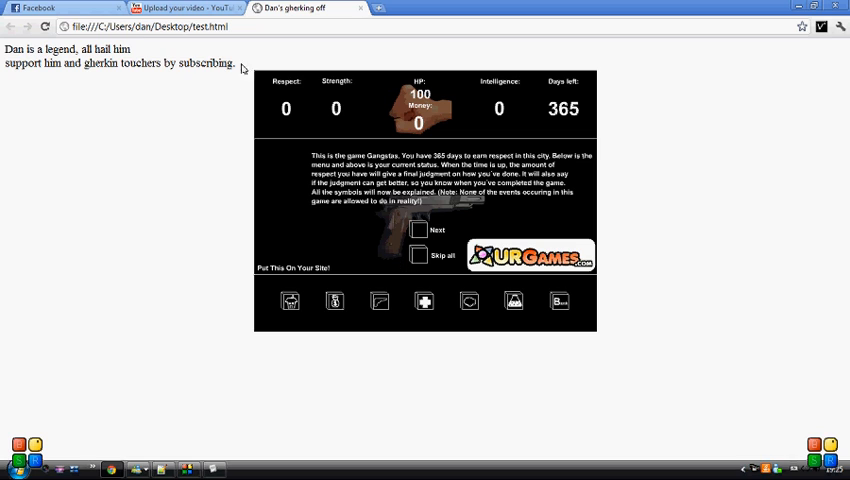